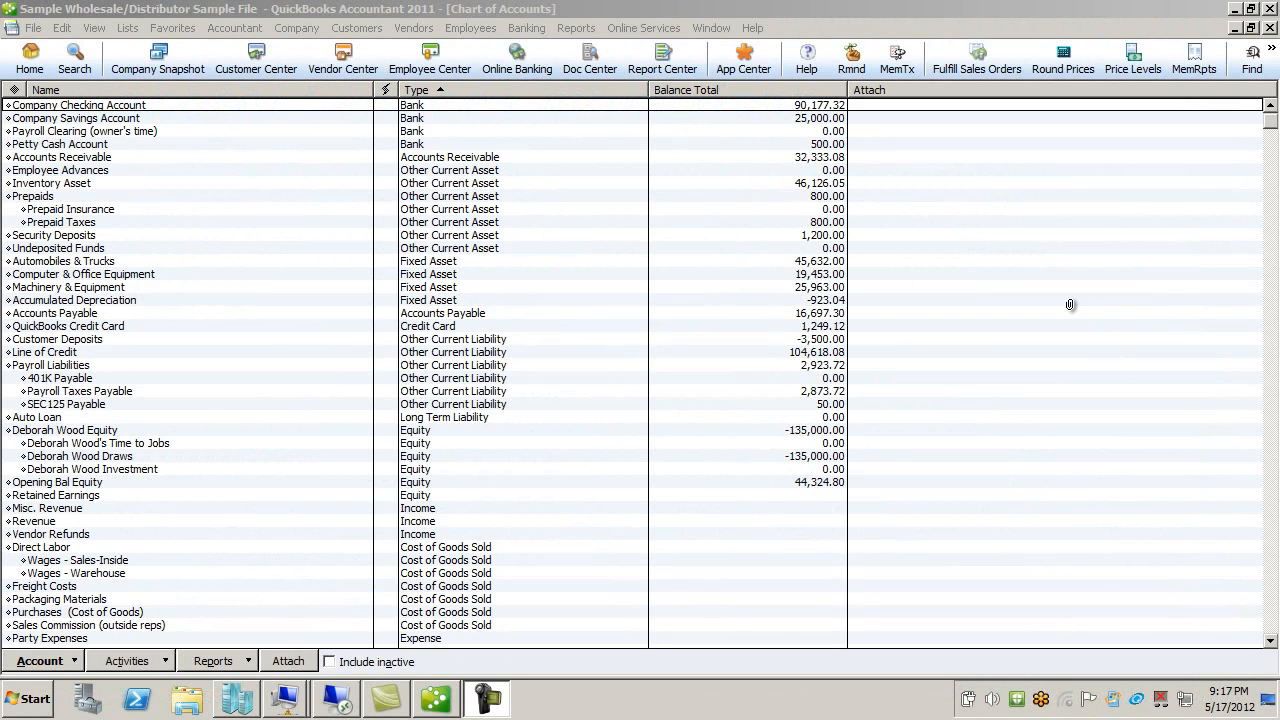
{"action": "mouse_move", "coordinate": [244, 181]}
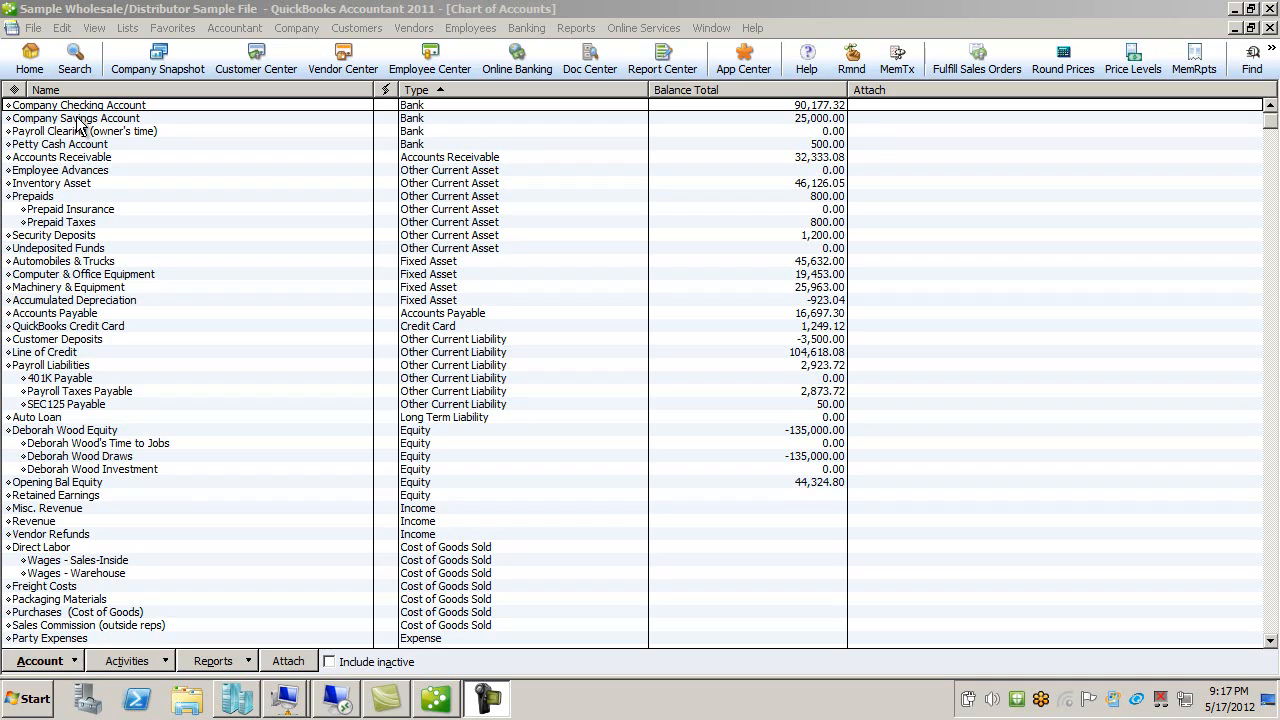
{"action": "mouse_move", "coordinate": [668, 8]}
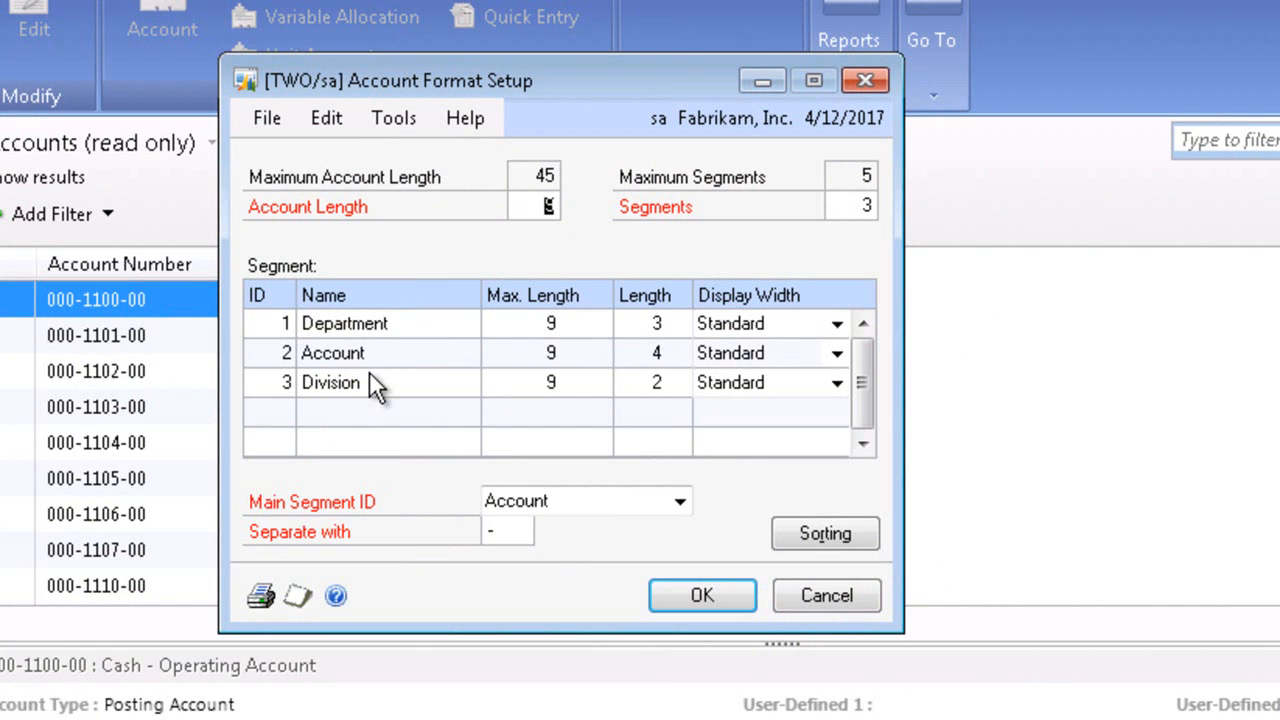
{"action": "mouse_move", "coordinate": [358, 410]}
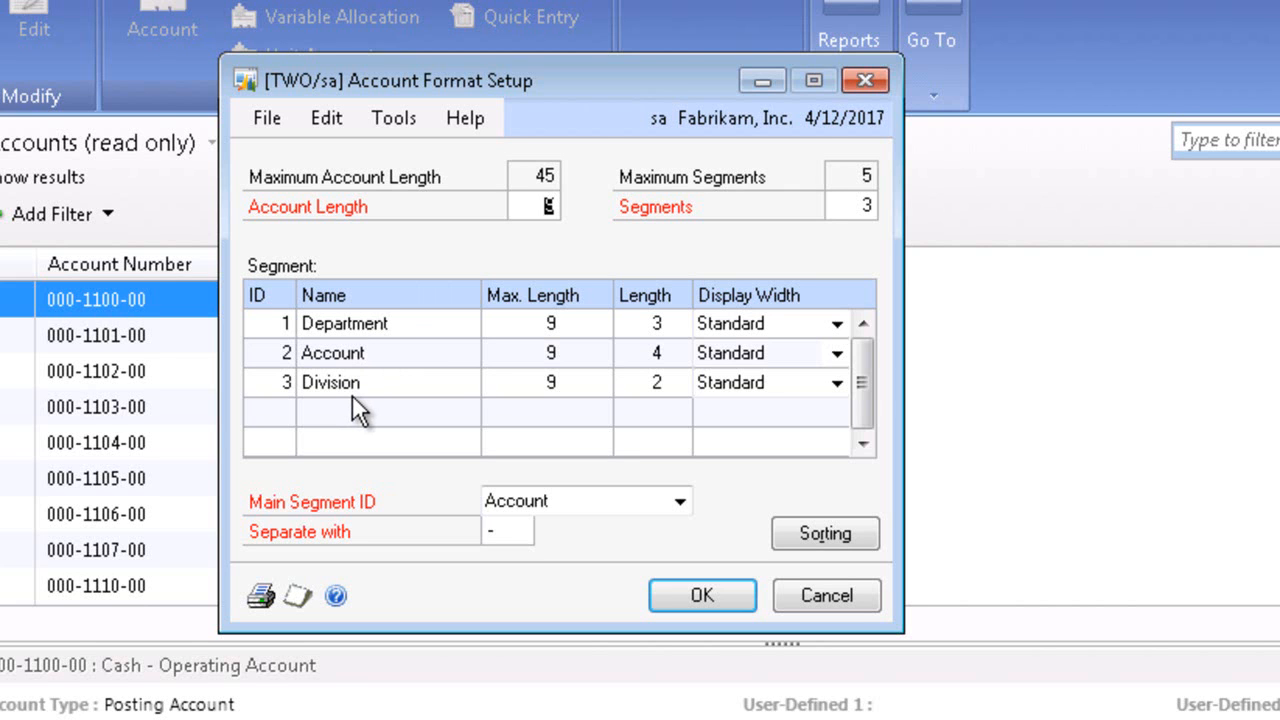
{"action": "mouse_move", "coordinate": [535, 367]}
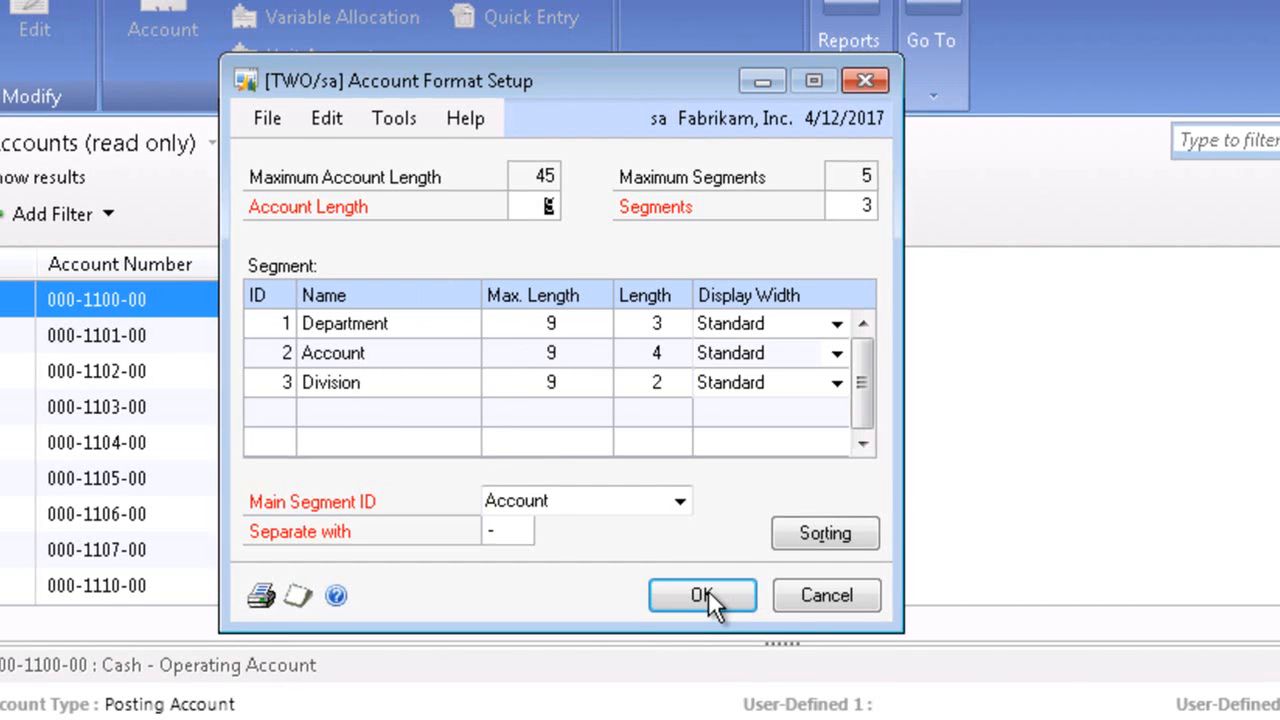
Close the Account Format Setup after reviewing its Department, Account and Division segments
{"action": "left_click", "coordinate": [702, 595]}
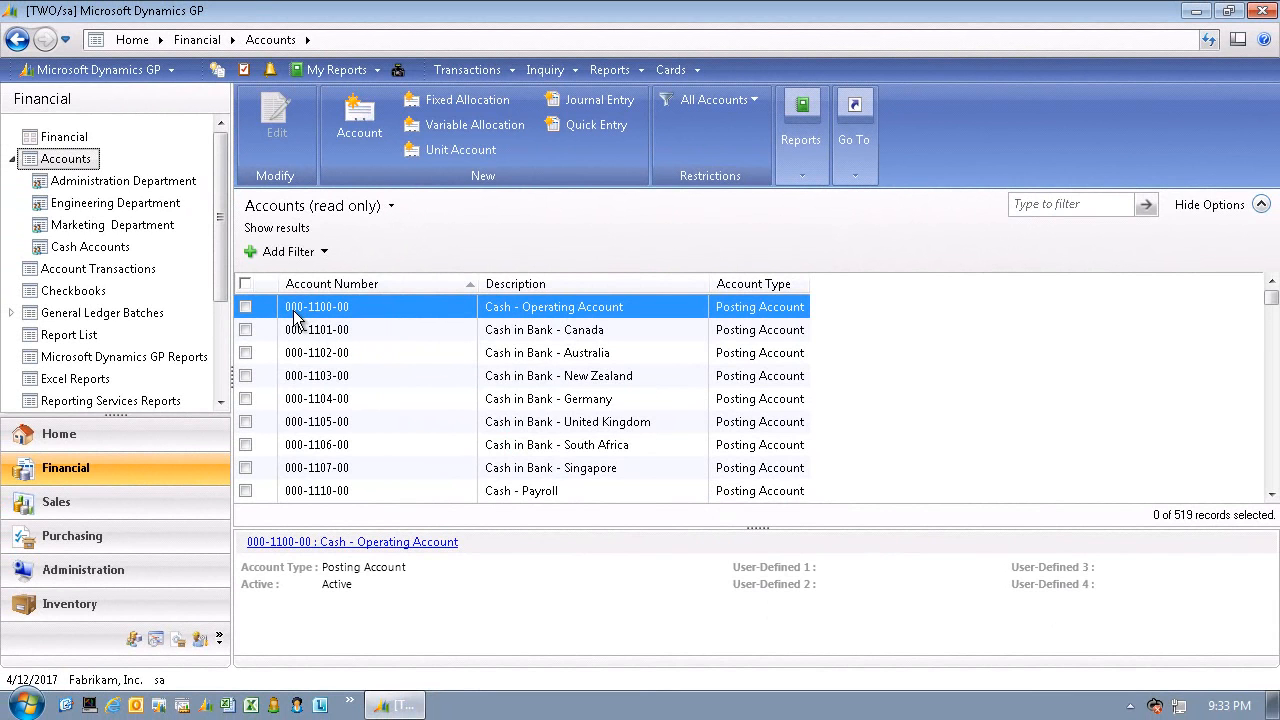
{"action": "mouse_move", "coordinate": [322, 322]}
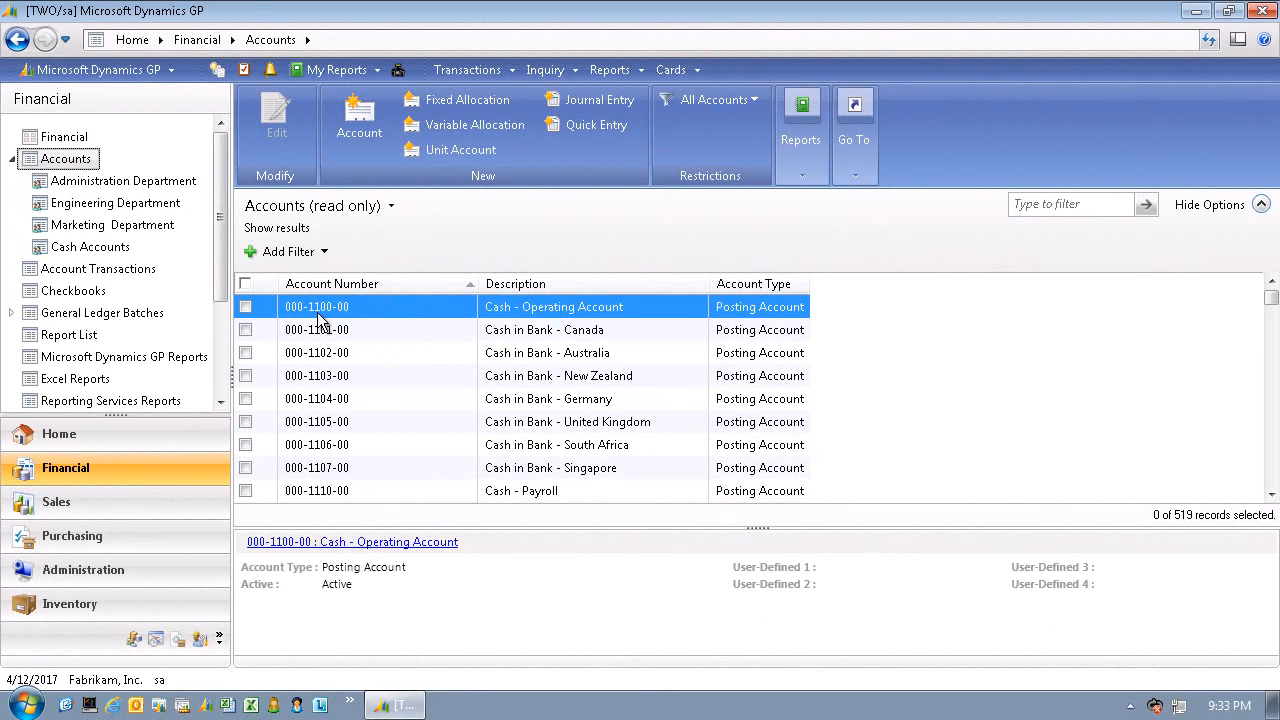
{"action": "mouse_move", "coordinate": [192, 247]}
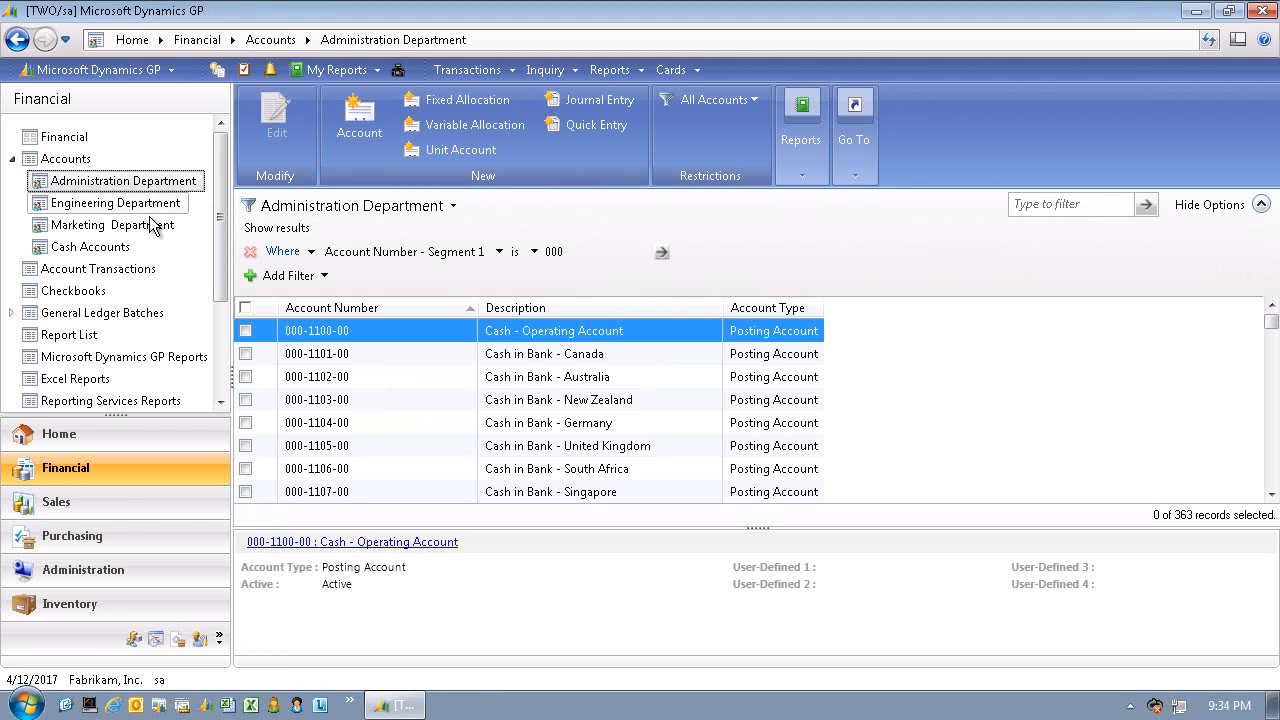
Filter to the 23 Marketing Department accounts, then the eight 110 cash accounts
{"action": "left_click", "coordinate": [112, 224]}
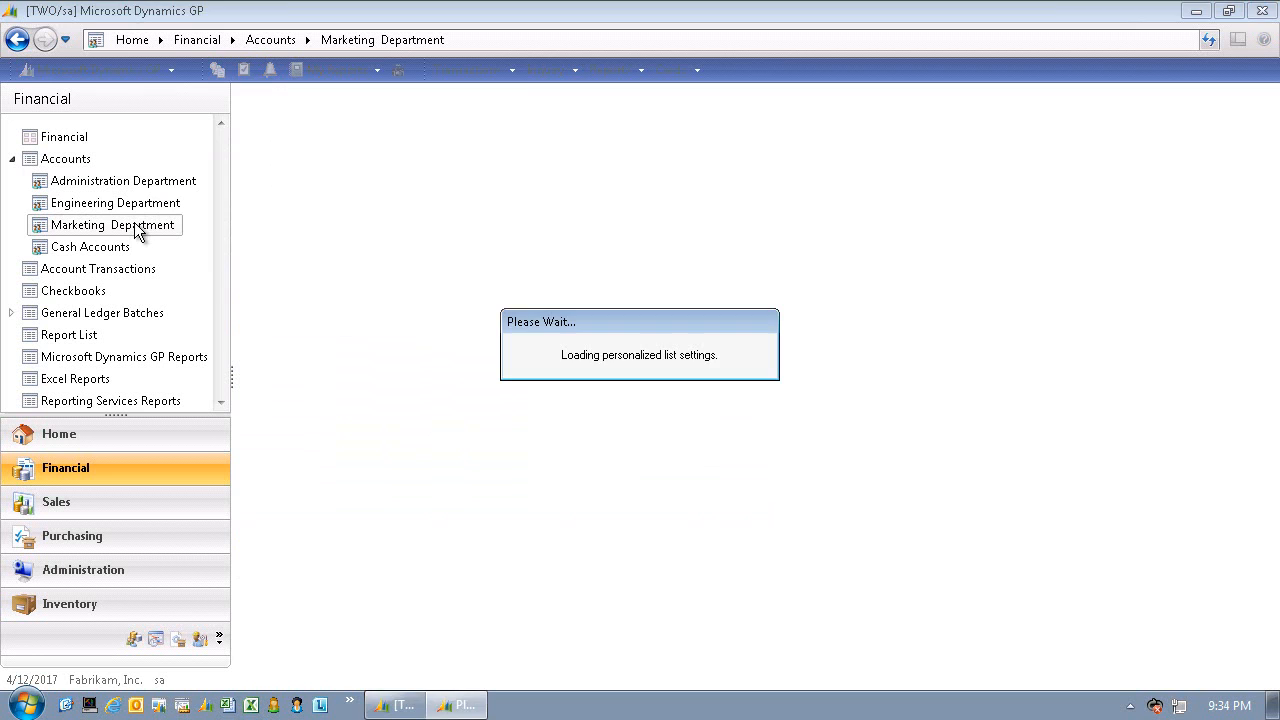
{"action": "left_click", "coordinate": [113, 224]}
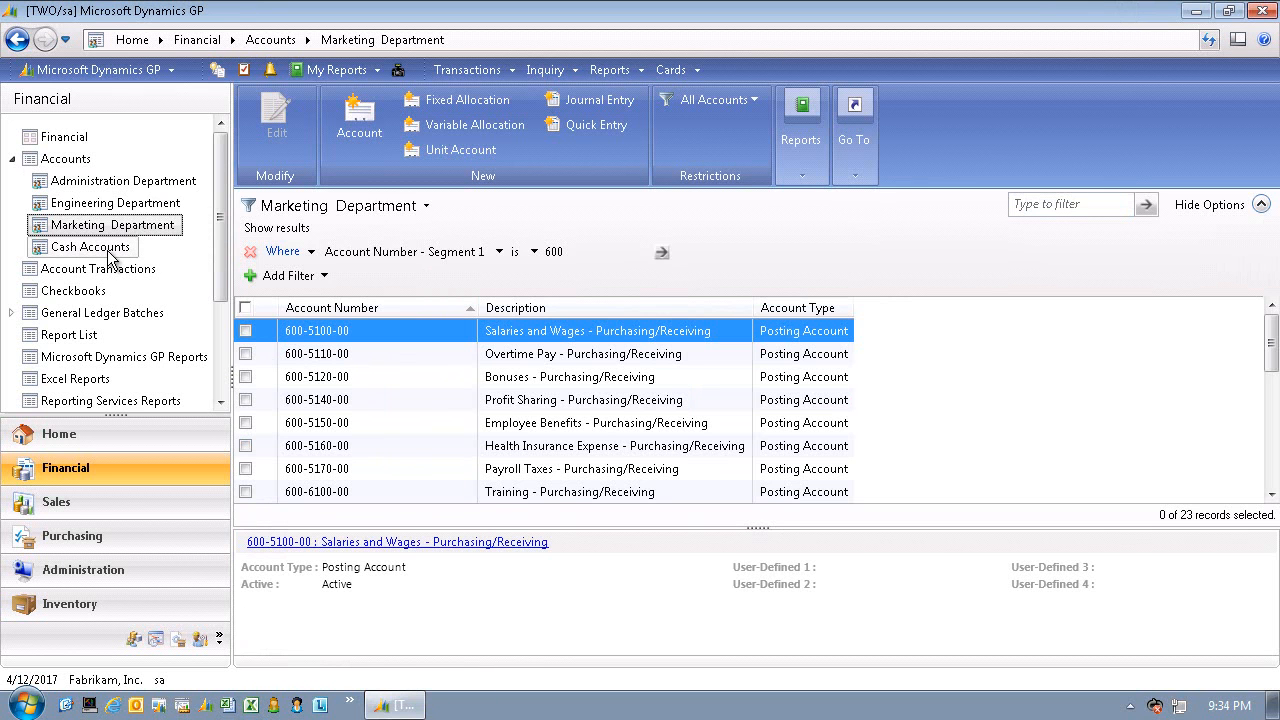
{"action": "left_click", "coordinate": [91, 247]}
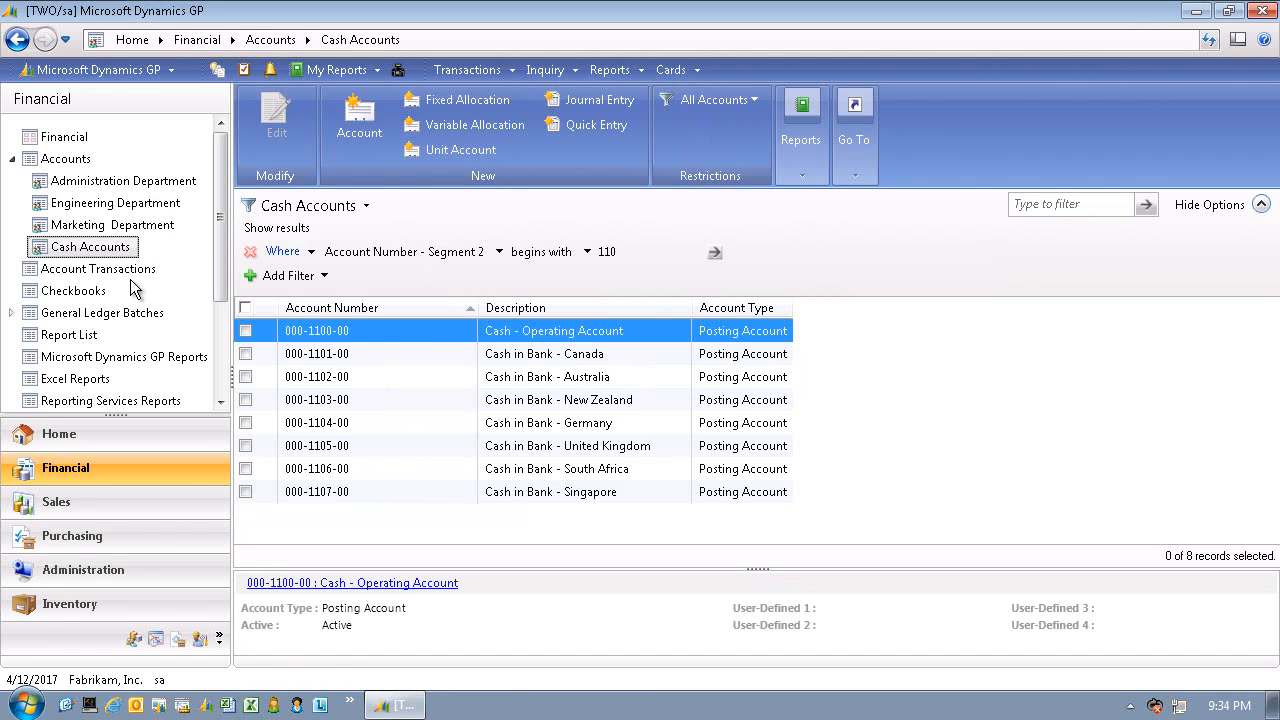
{"action": "mouse_move", "coordinate": [322, 345]}
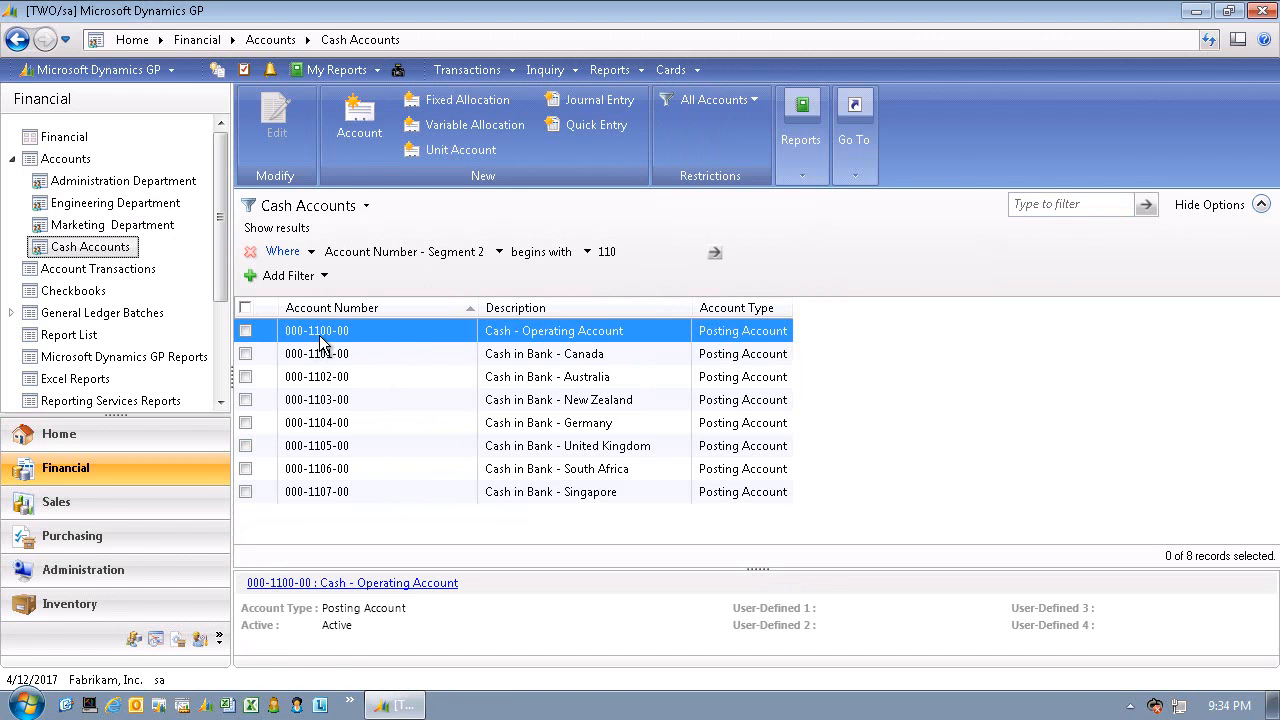
{"action": "left_click", "coordinate": [645, 251]}
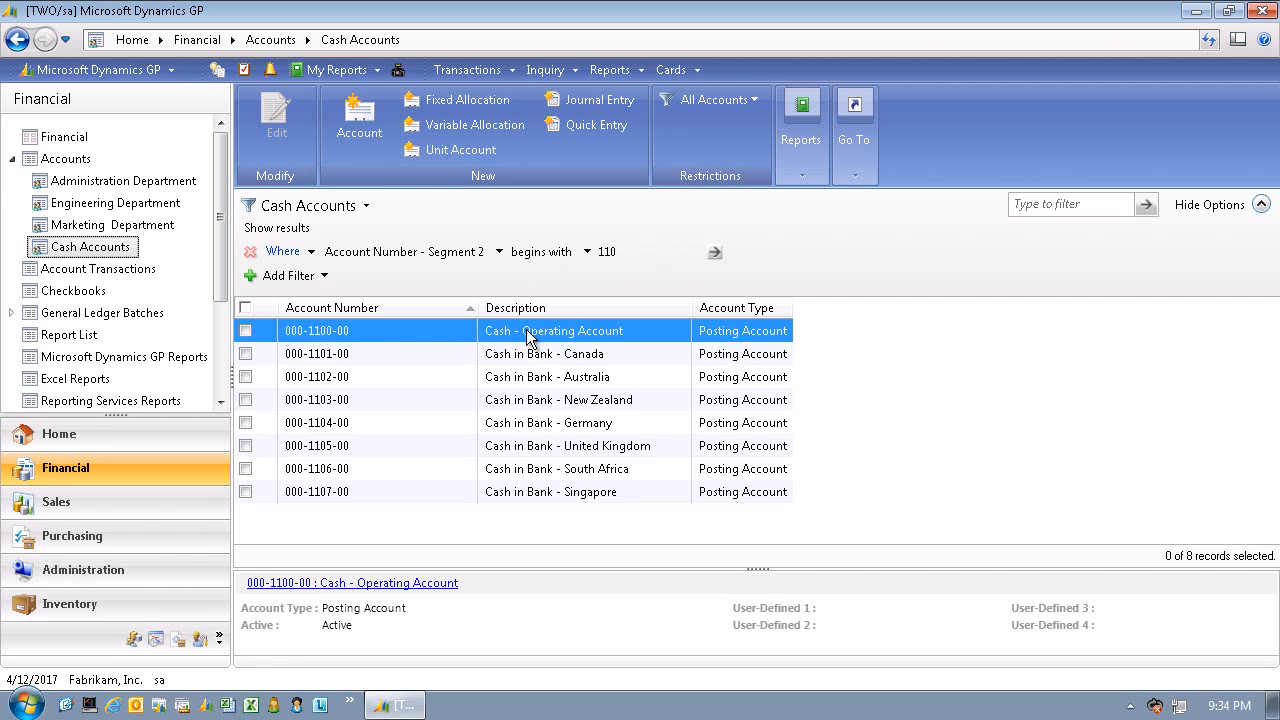
{"action": "mouse_move", "coordinate": [592, 340]}
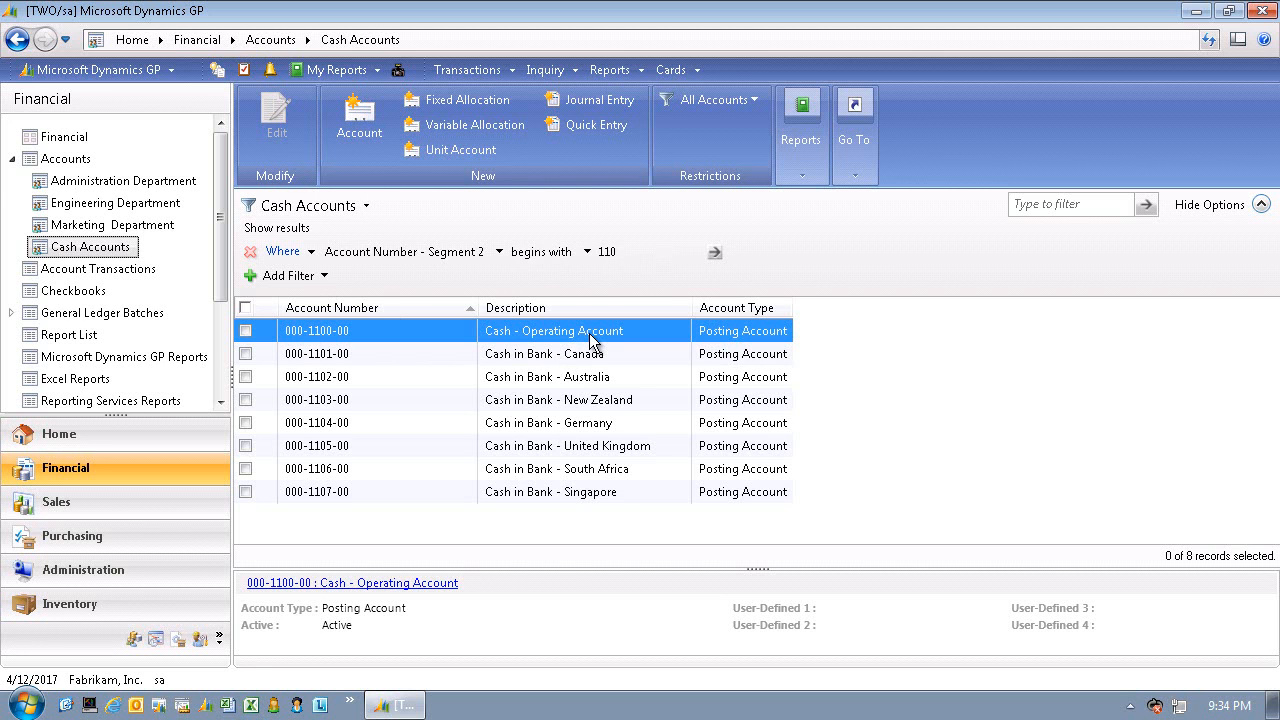
{"action": "mouse_move", "coordinate": [295, 345]}
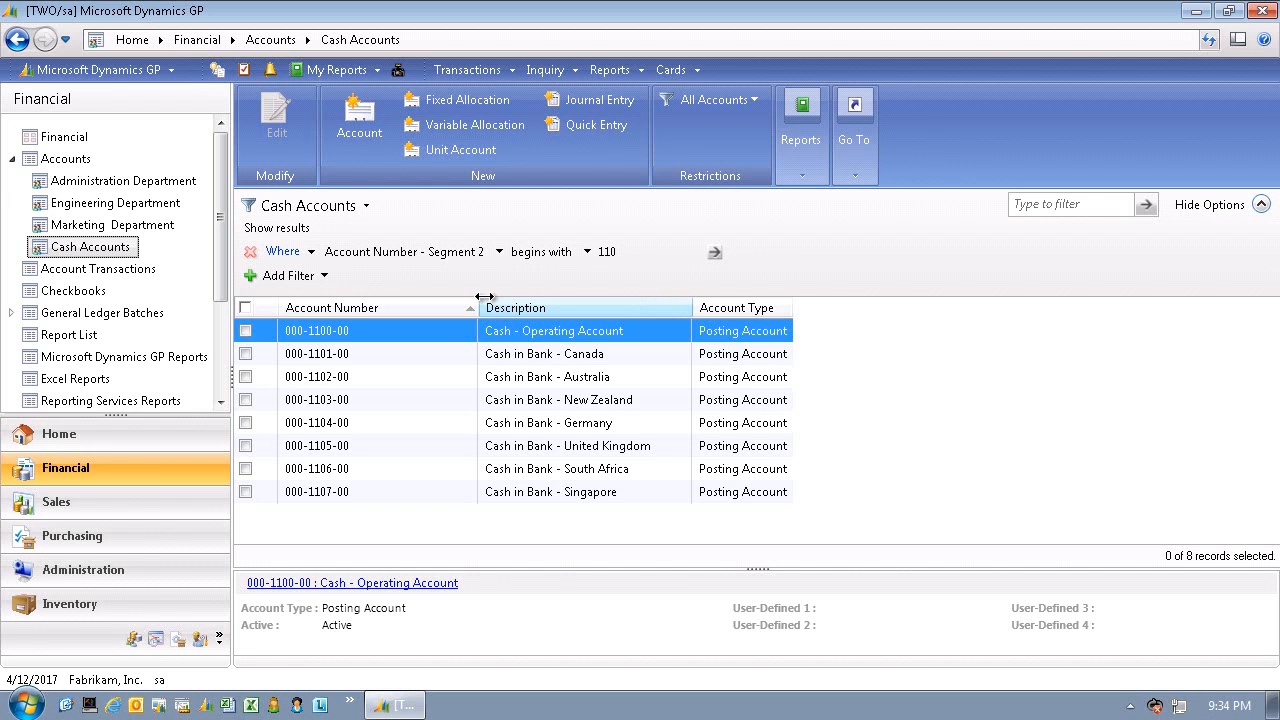
{"action": "mouse_move", "coordinate": [584, 291]}
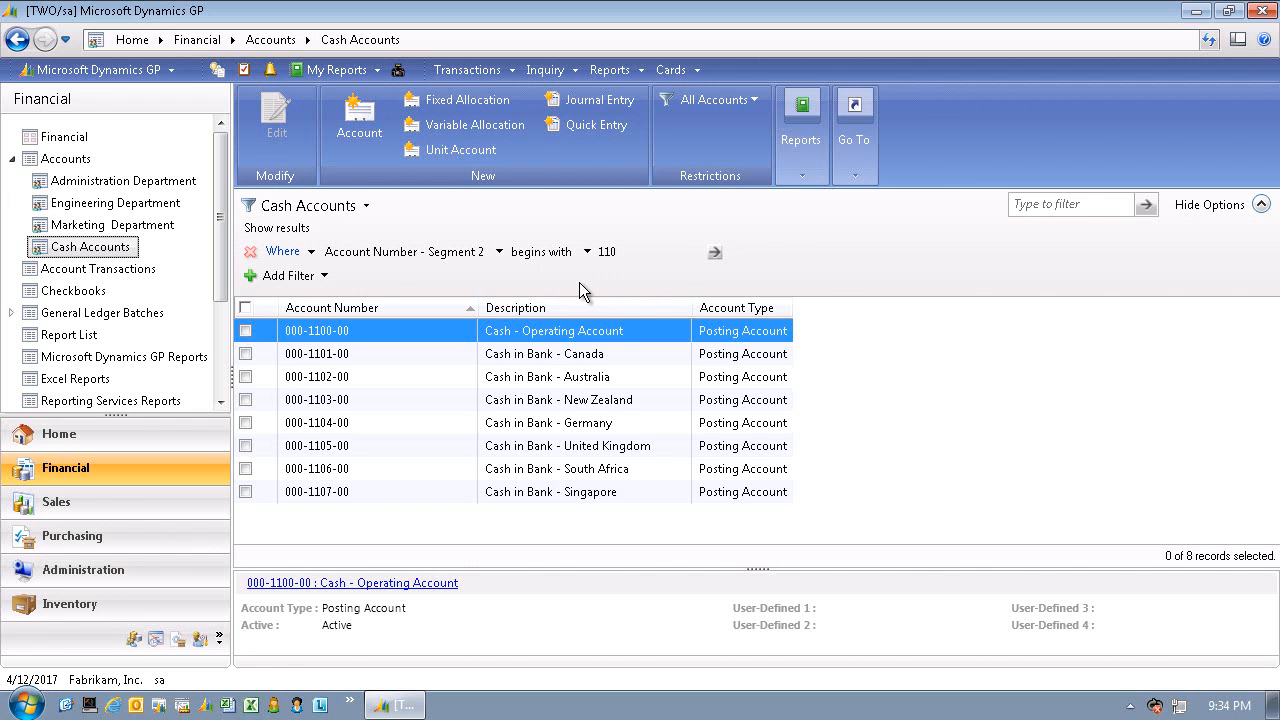